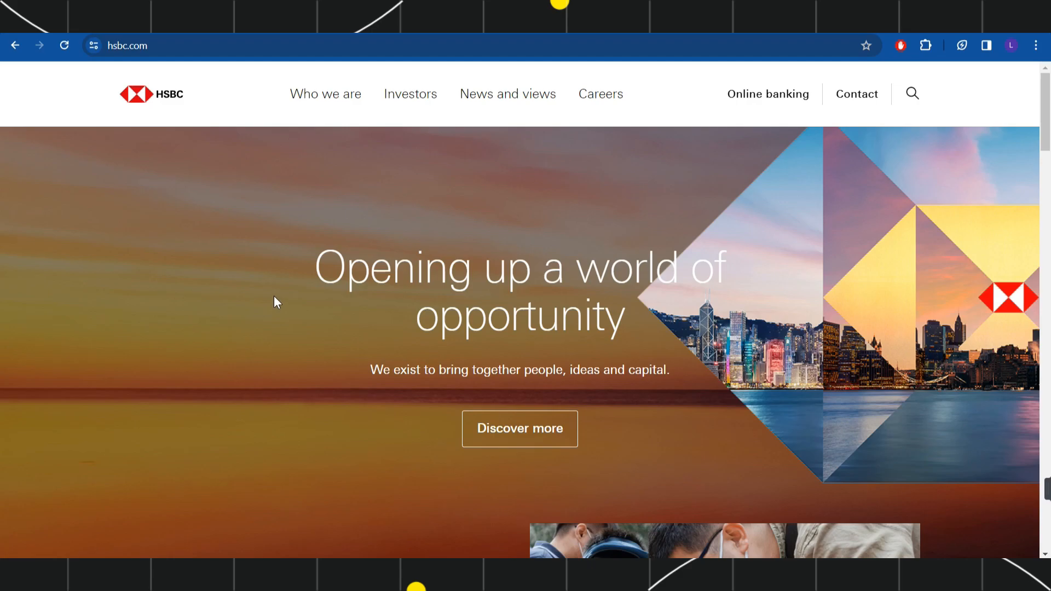
Step: Scroll down the help page to the Bank-to-Bank Transfers section
scroll(down, 3)
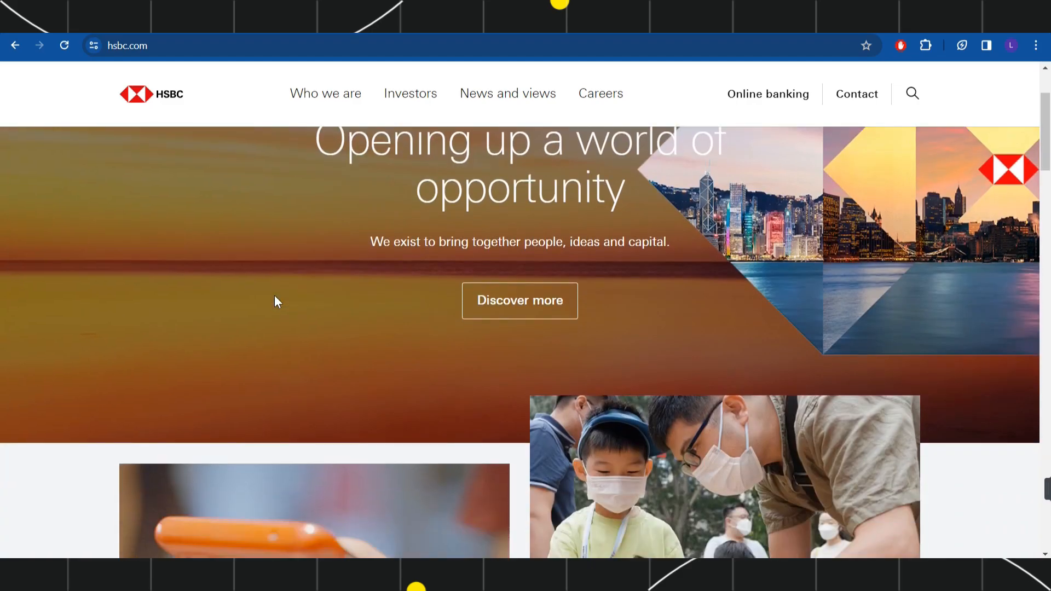
scroll(down, 3)
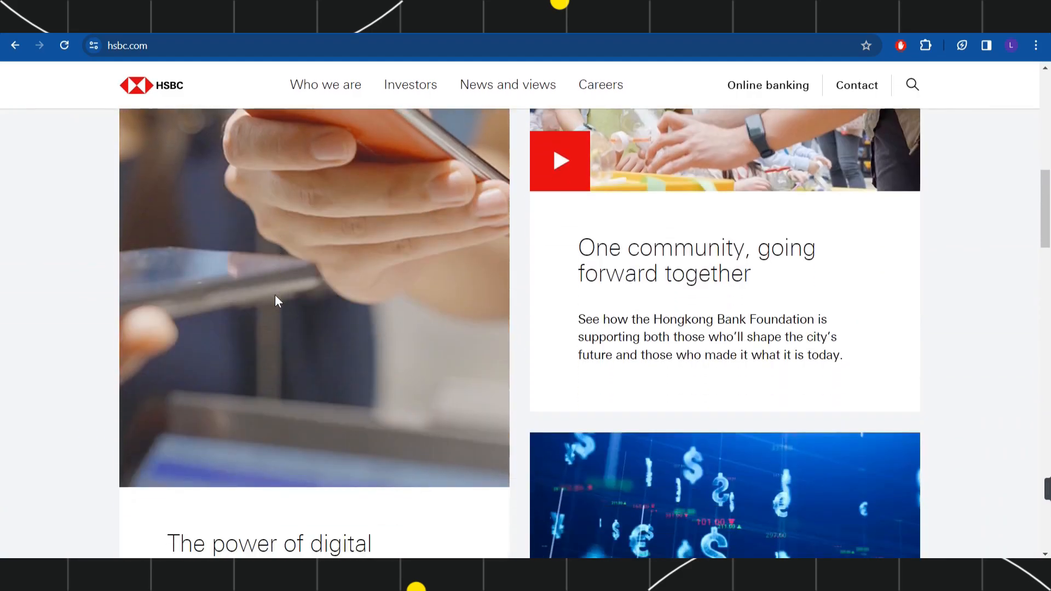
scroll(down, 3)
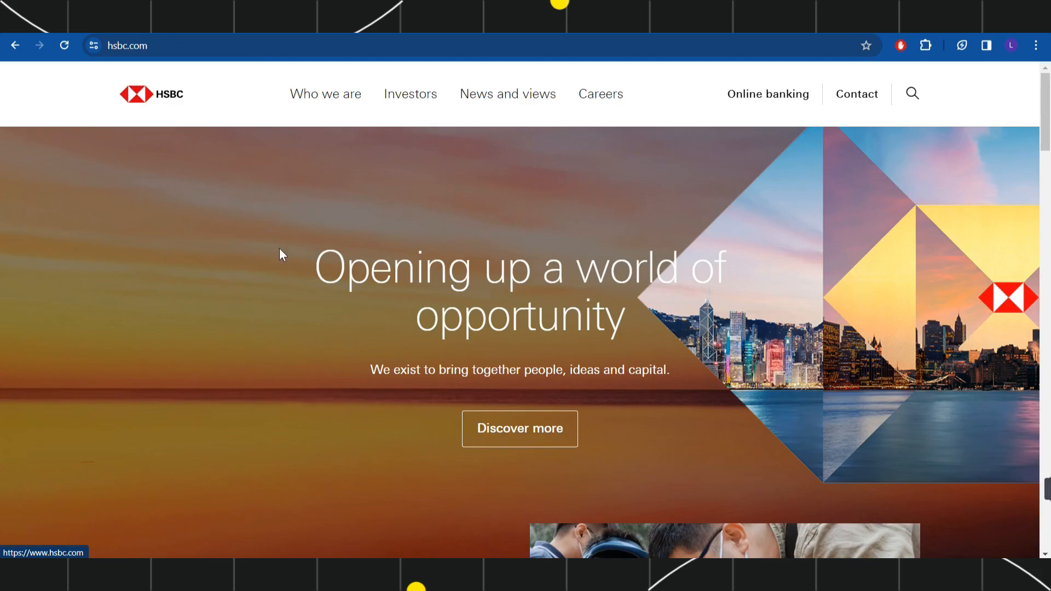
mouse_move(766, 111)
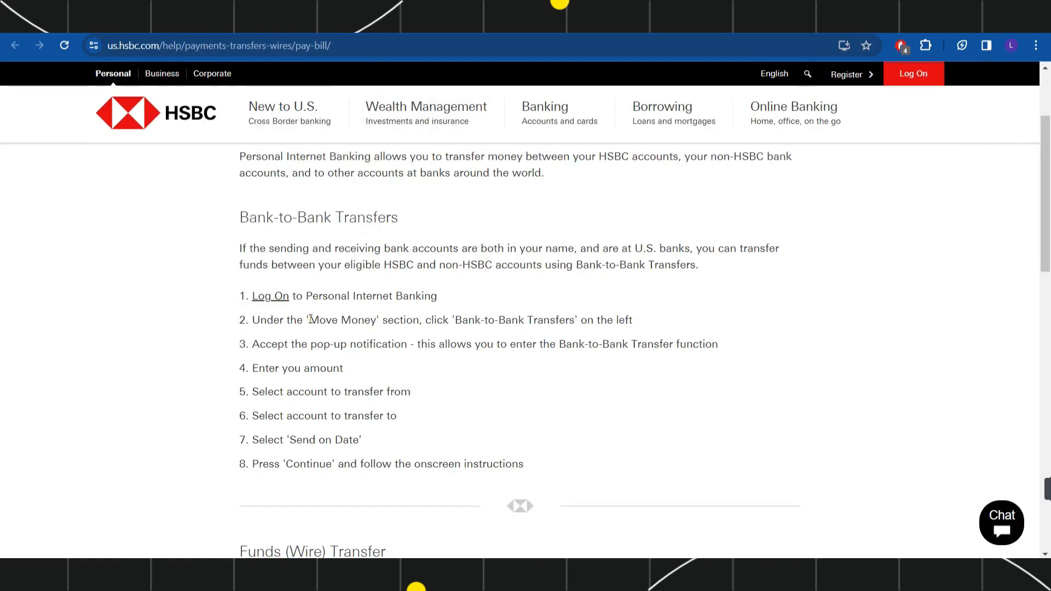
mouse_move(388, 334)
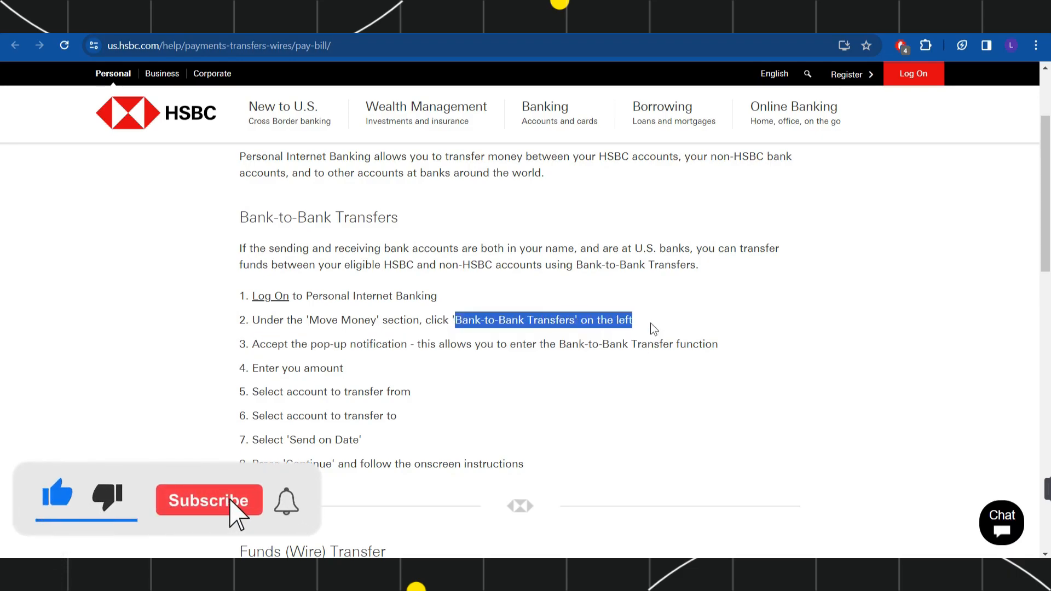
Step: Highlight step 2's wording, then clear the selection and scroll back up slightly
click(209, 500)
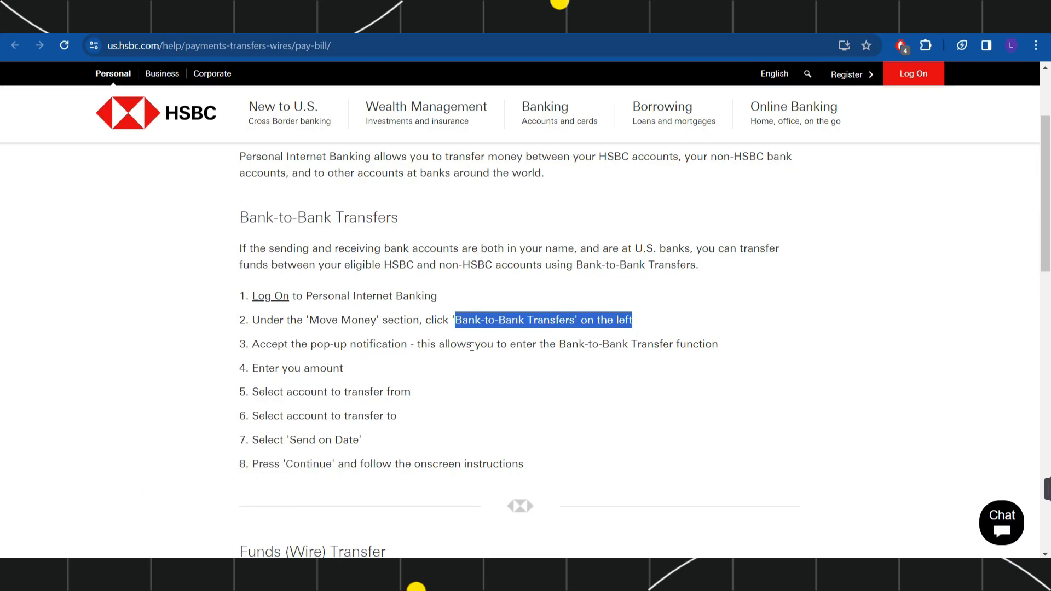
mouse_move(731, 351)
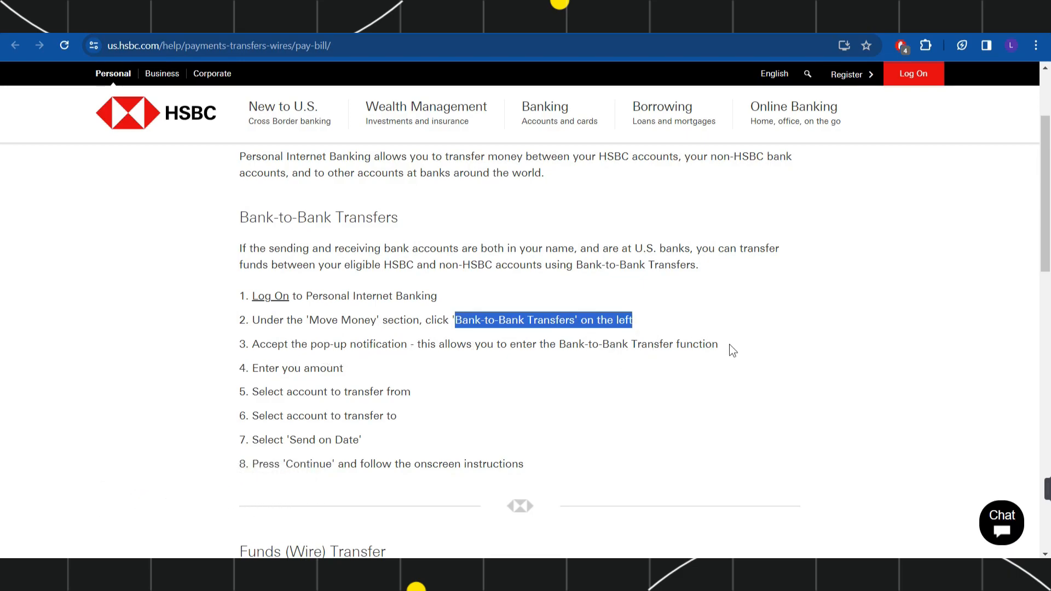
click(399, 392)
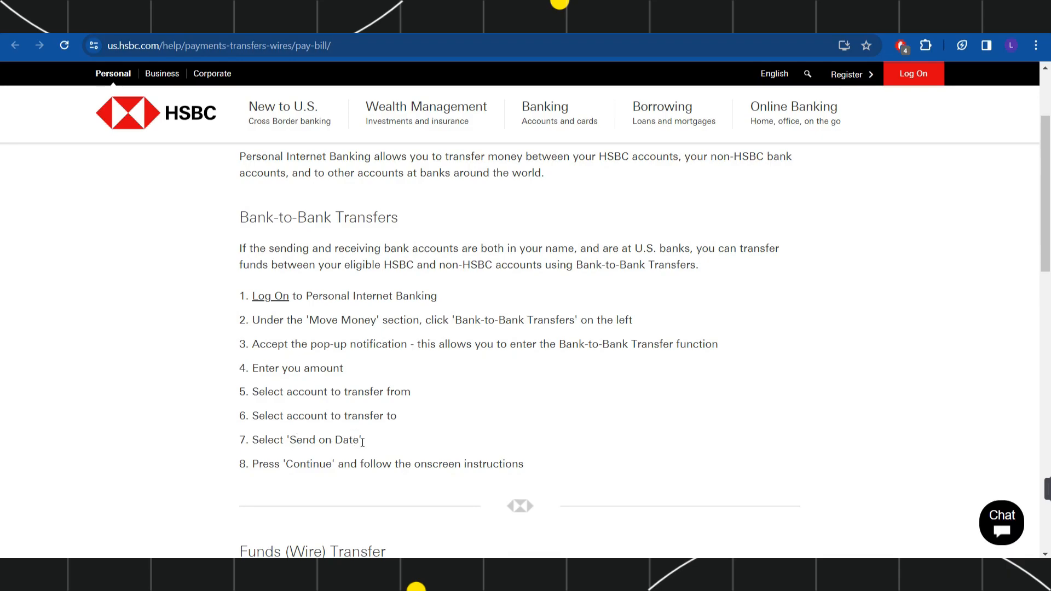
mouse_move(300, 460)
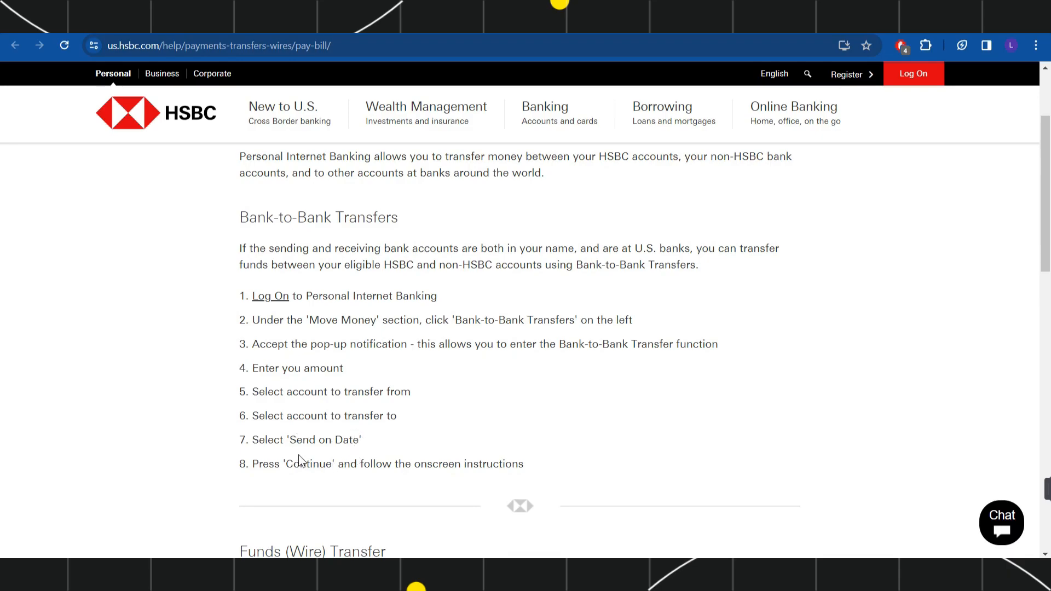
scroll(up, 3)
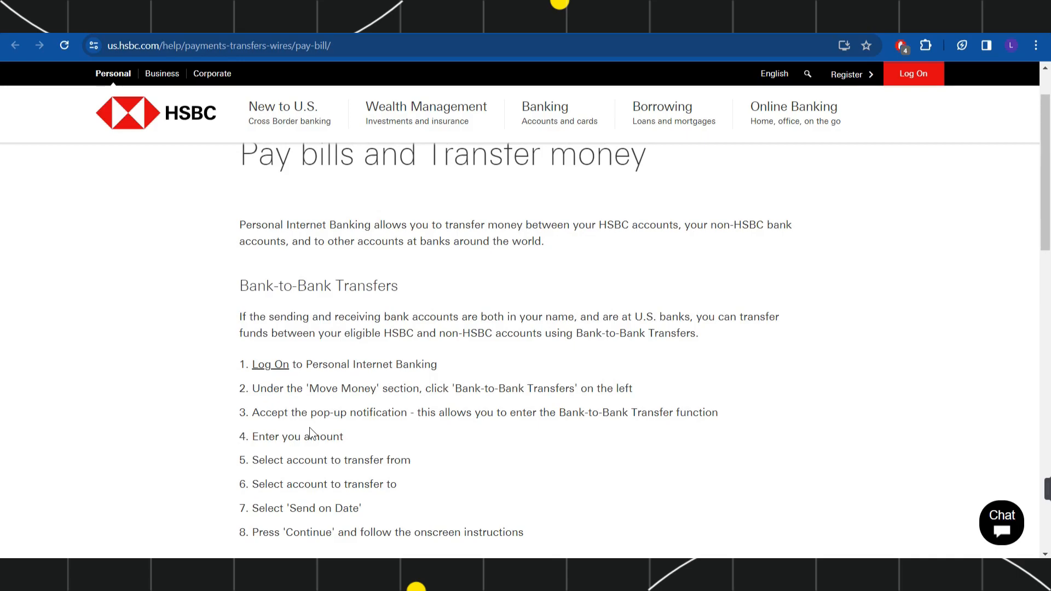
mouse_move(313, 429)
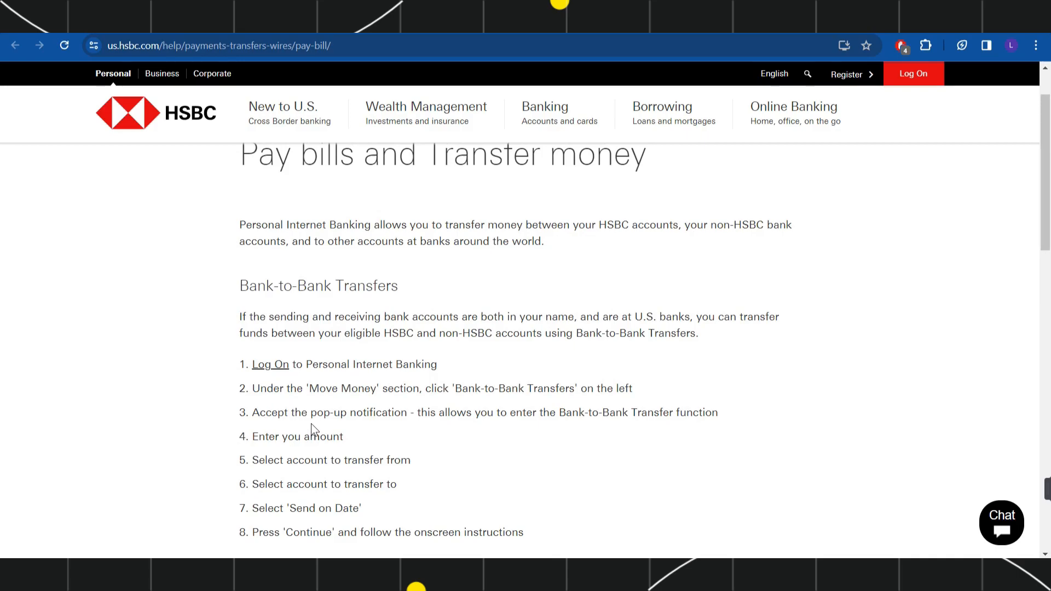